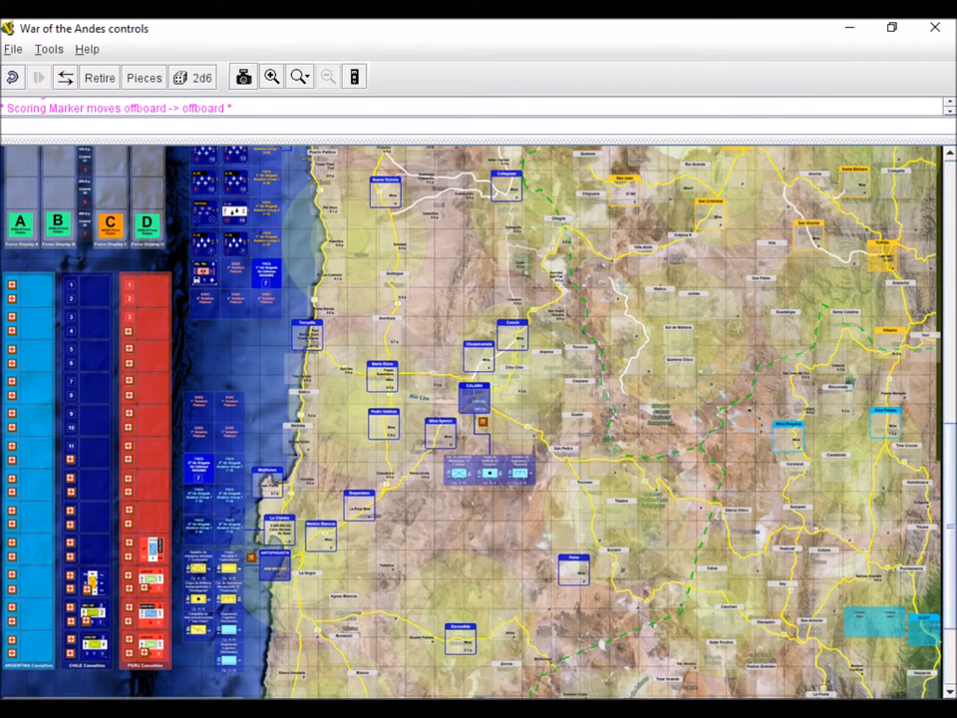
Move the Chilean 6 Div signal unit toward Coya and scroll down to the Activation Table.
scroll(down, 3)
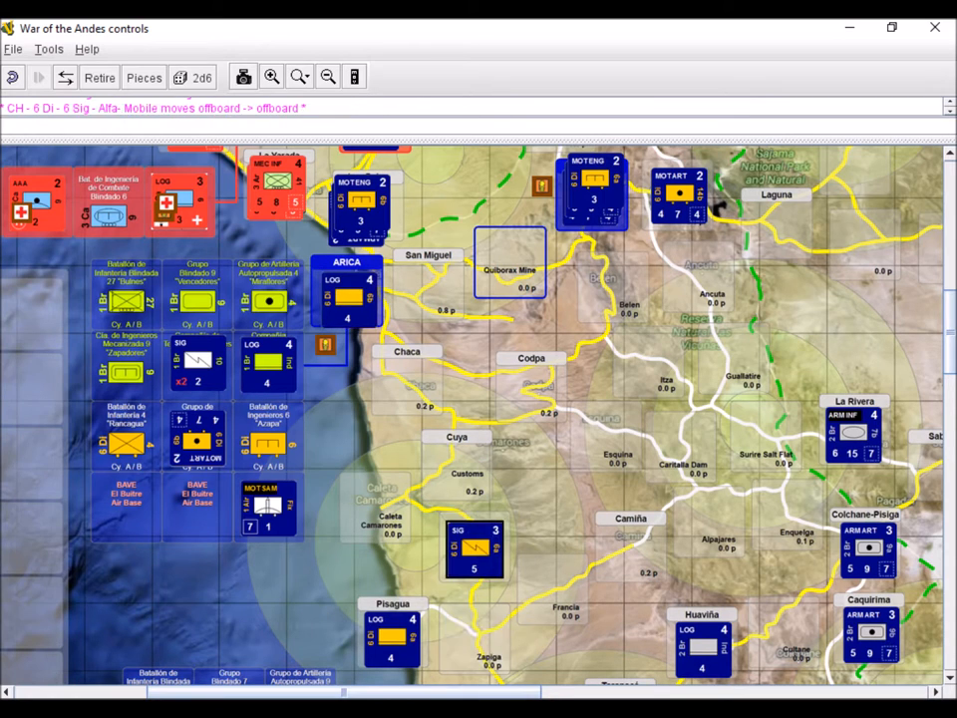
drag(475, 548, 457, 469)
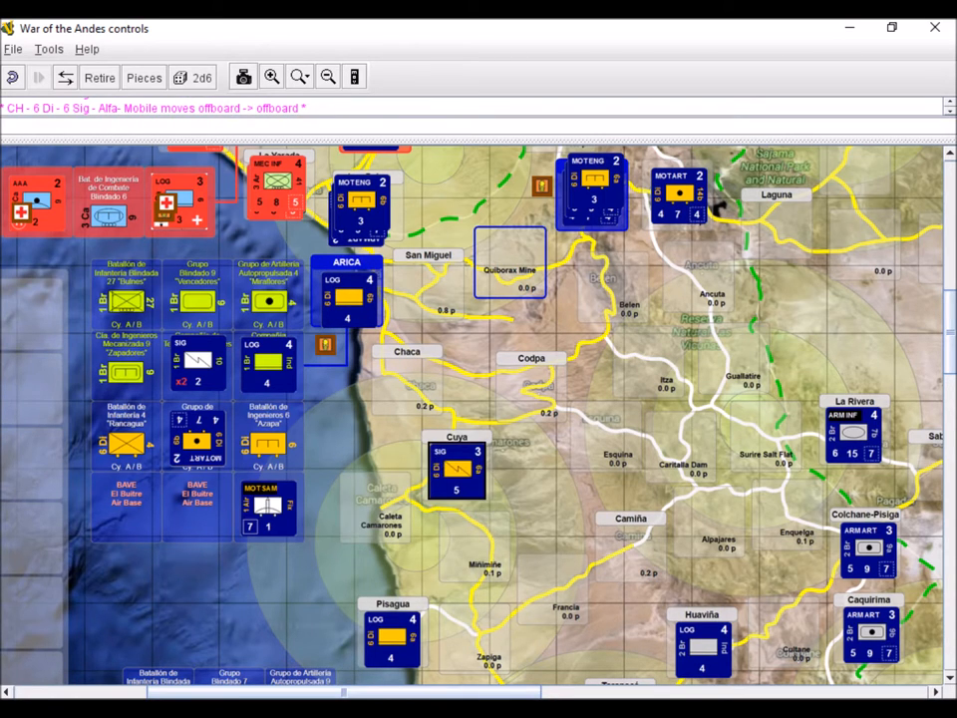
scroll(down, 3)
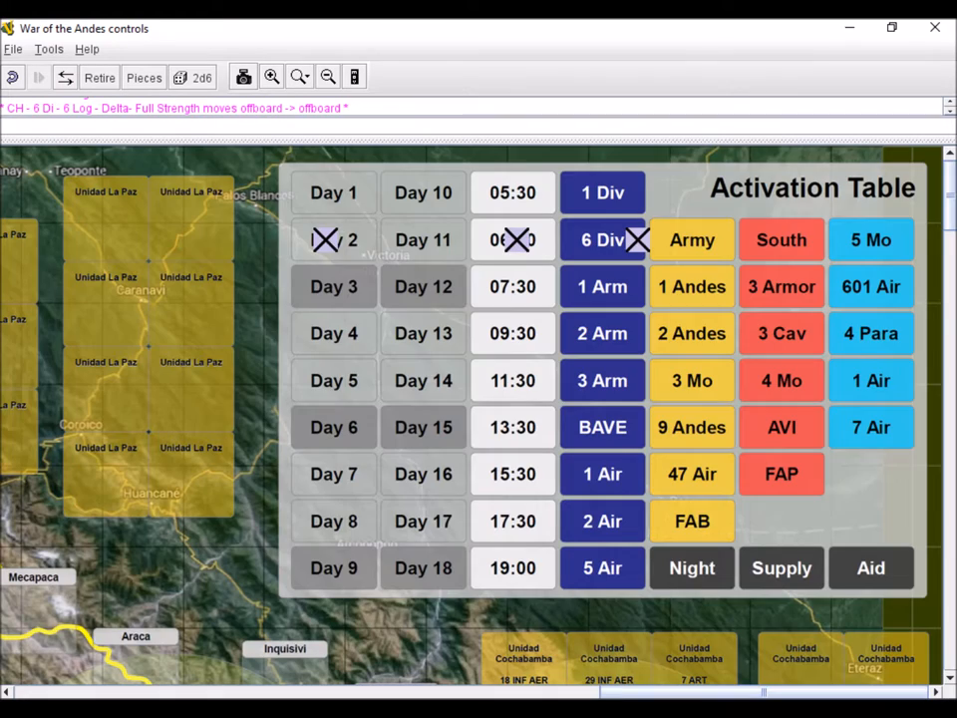
Mark 3 Armor as activated on the Activation Table.
click(869, 288)
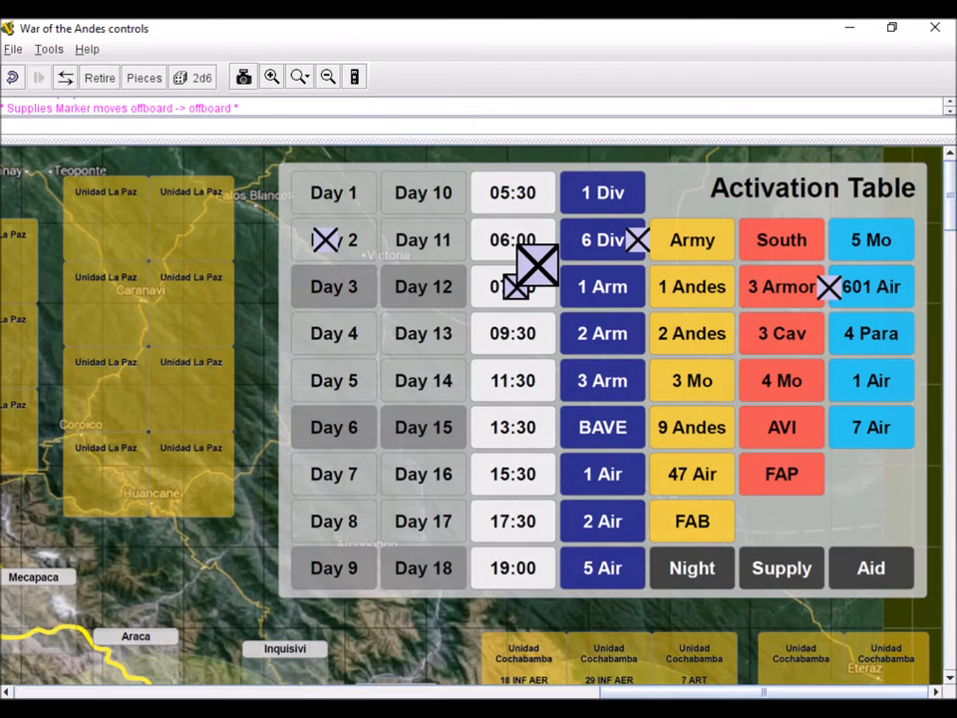
Place the time X marker on 07:30 and return to the map near Tacna.
drag(535, 269, 654, 459)
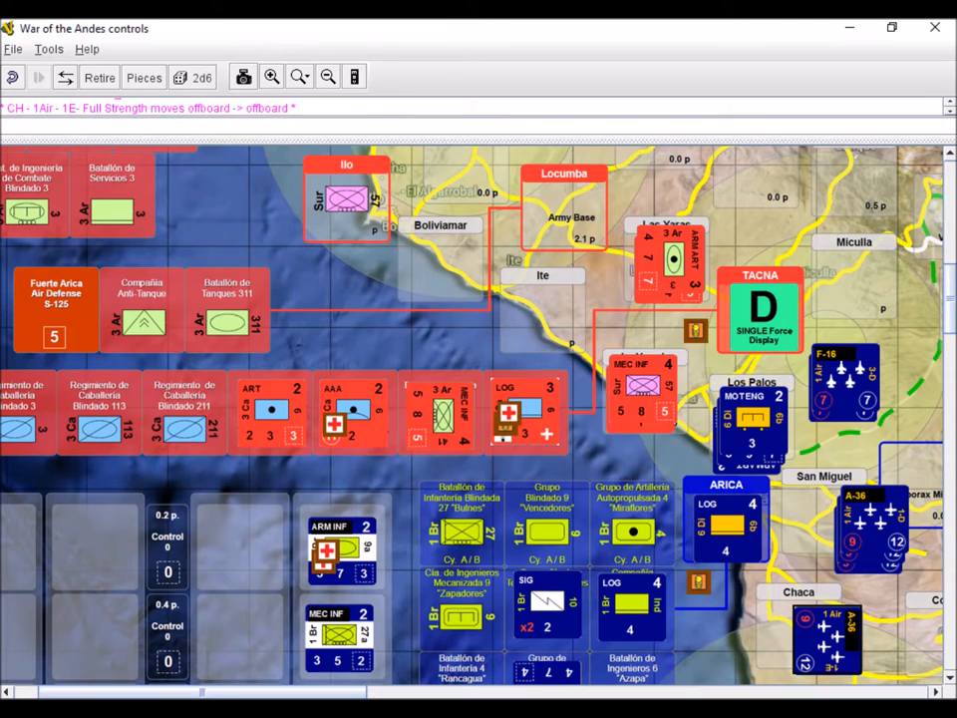
click(199, 76)
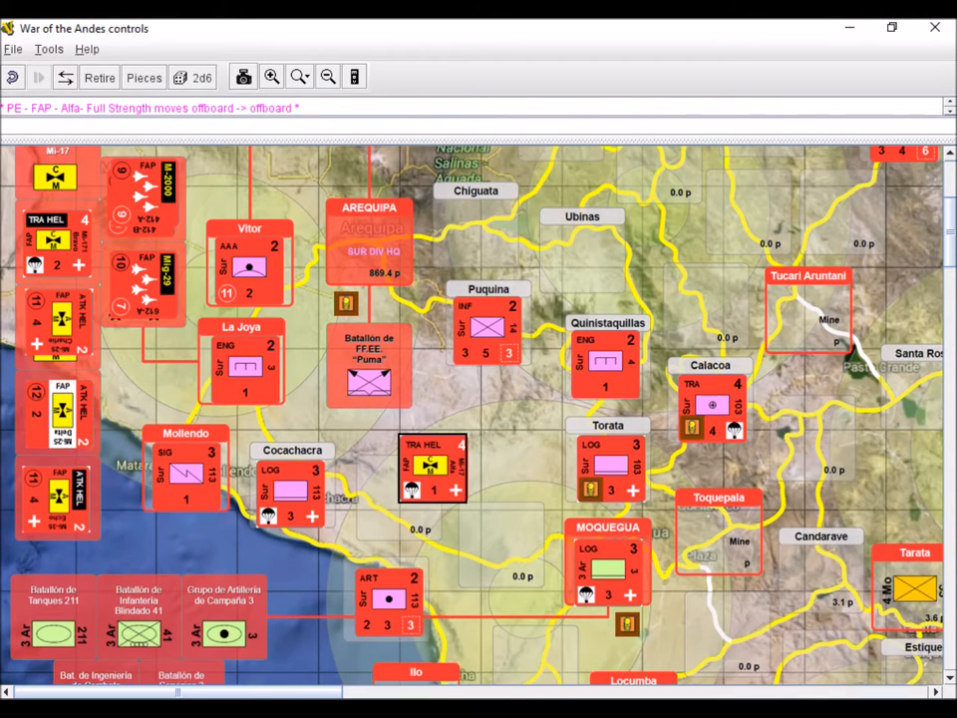
Scroll the map down to the Peruvian units around Ilo and Tacna.
scroll(down, 3)
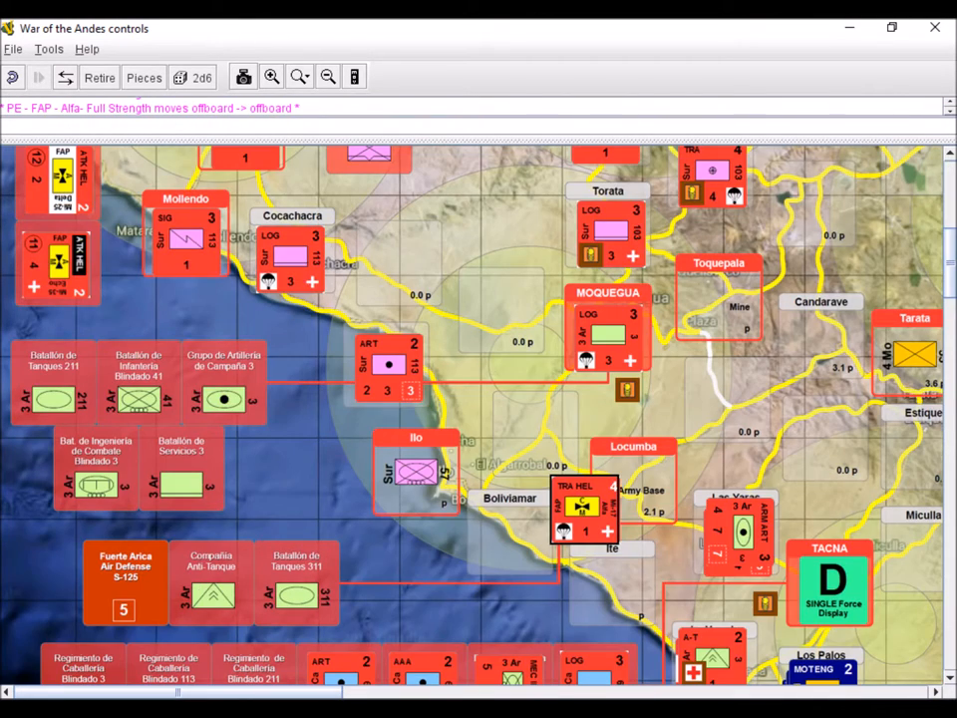
scroll(down, 3)
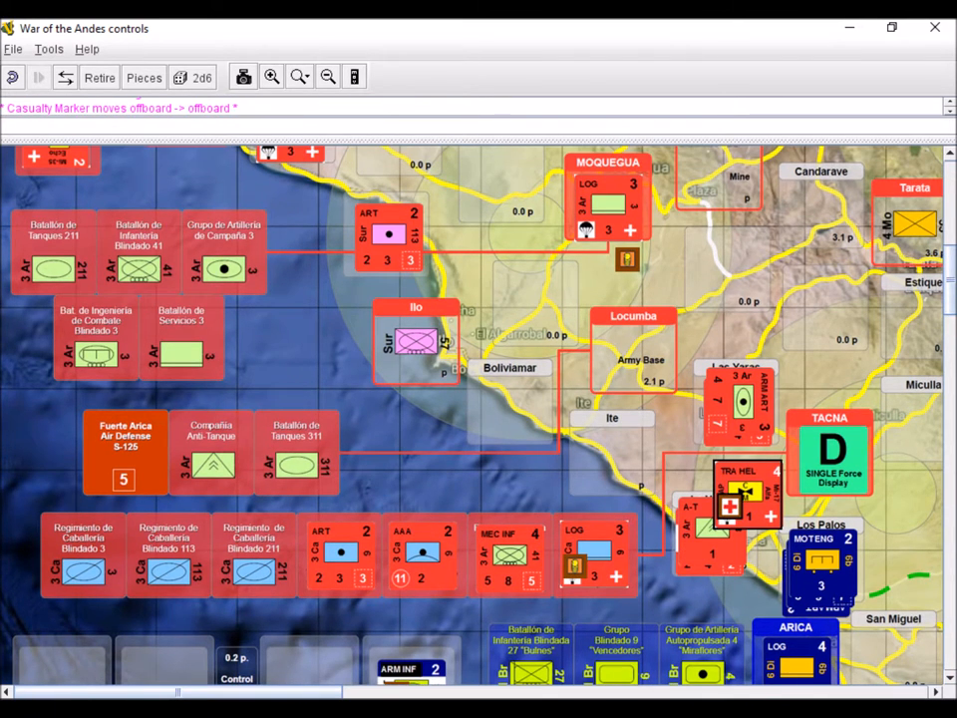
scroll(down, 3)
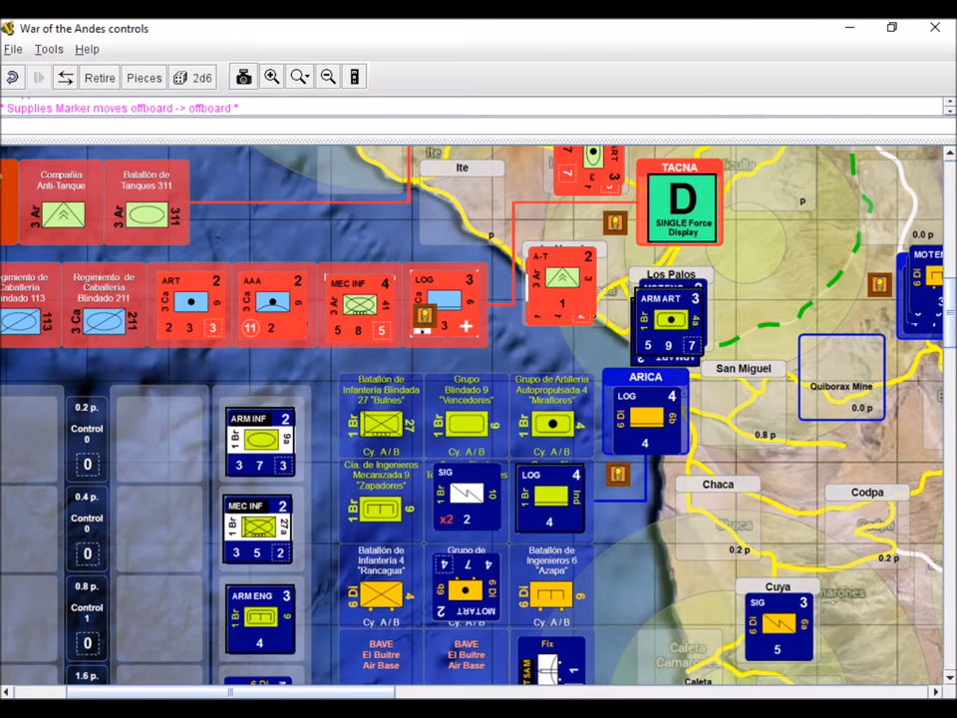
Bring the 27 Inf and 10 Sig counters from the Arica force display onto the map near Los Palos.
right_click(259, 619)
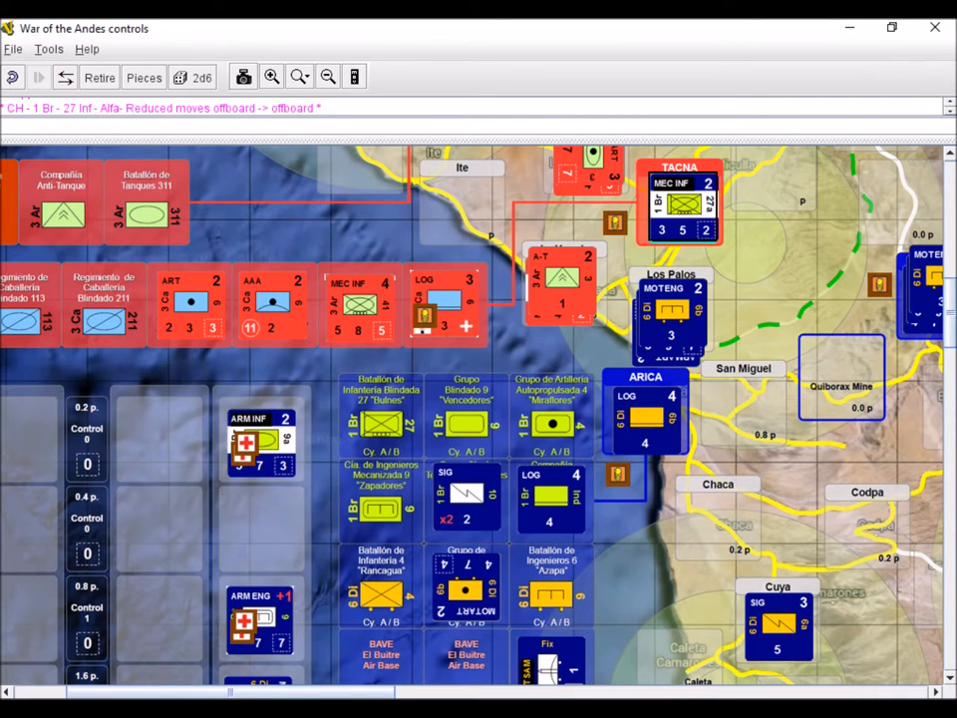
click(677, 203)
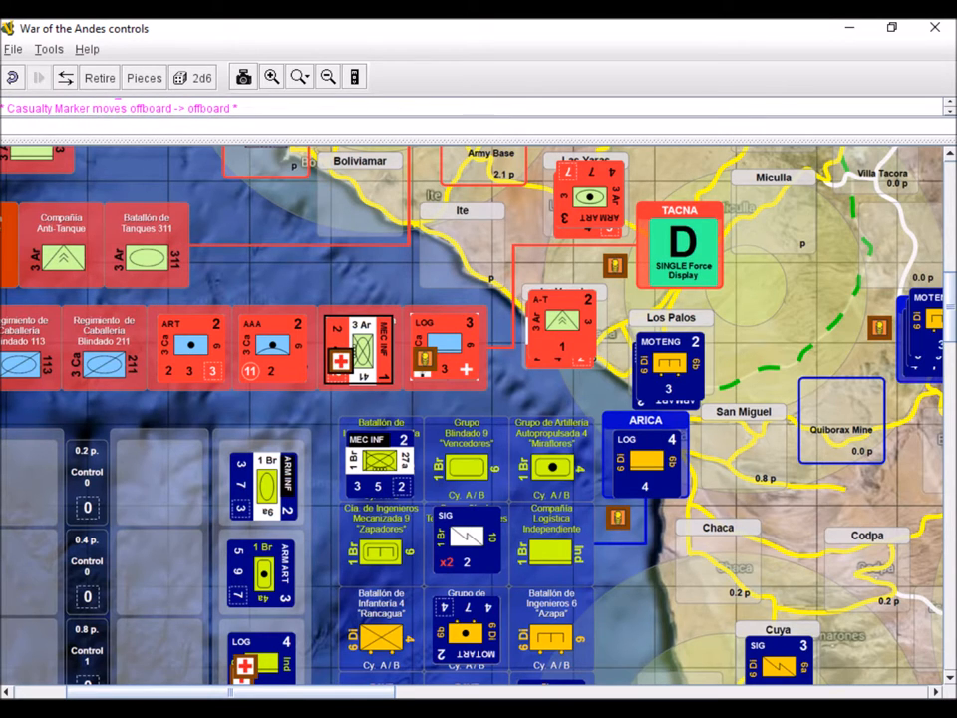
right_click(467, 522)
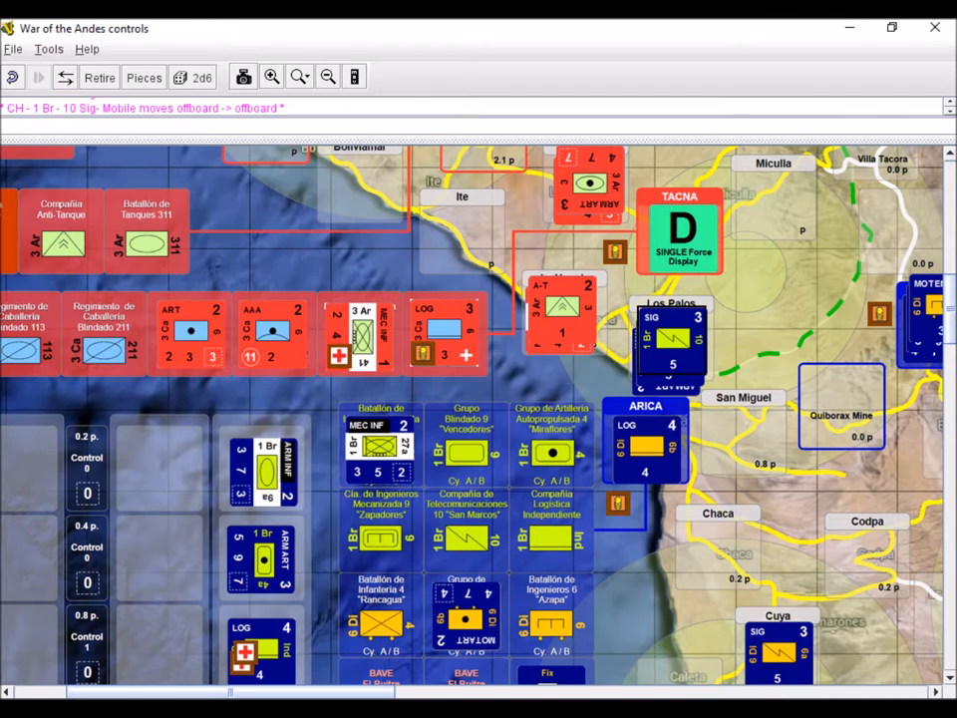
scroll(down, 3)
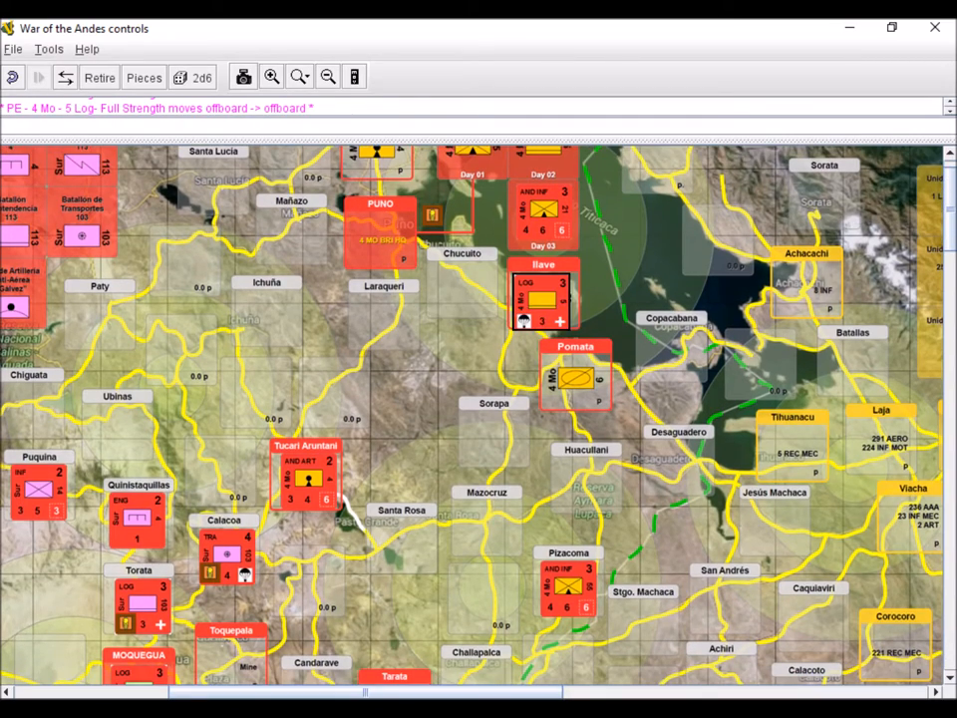
Shift the map view north toward the Puno / Lake Titicaca area.
click(327, 75)
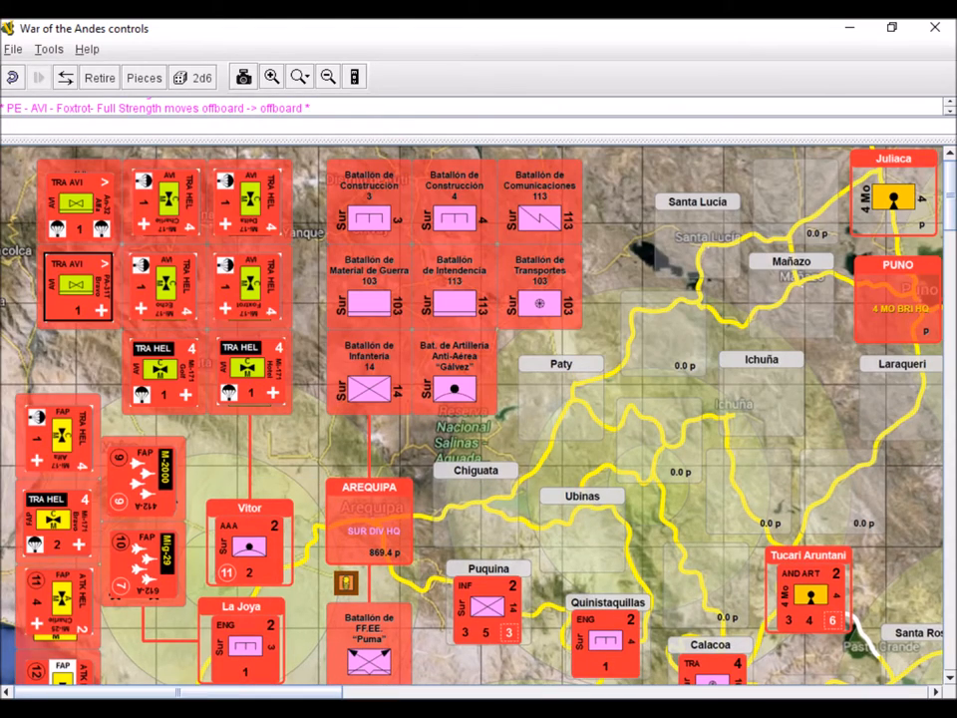
Select a Peruvian TRA HEL counter in the Arequipa force display for resupply movement.
right_click(78, 287)
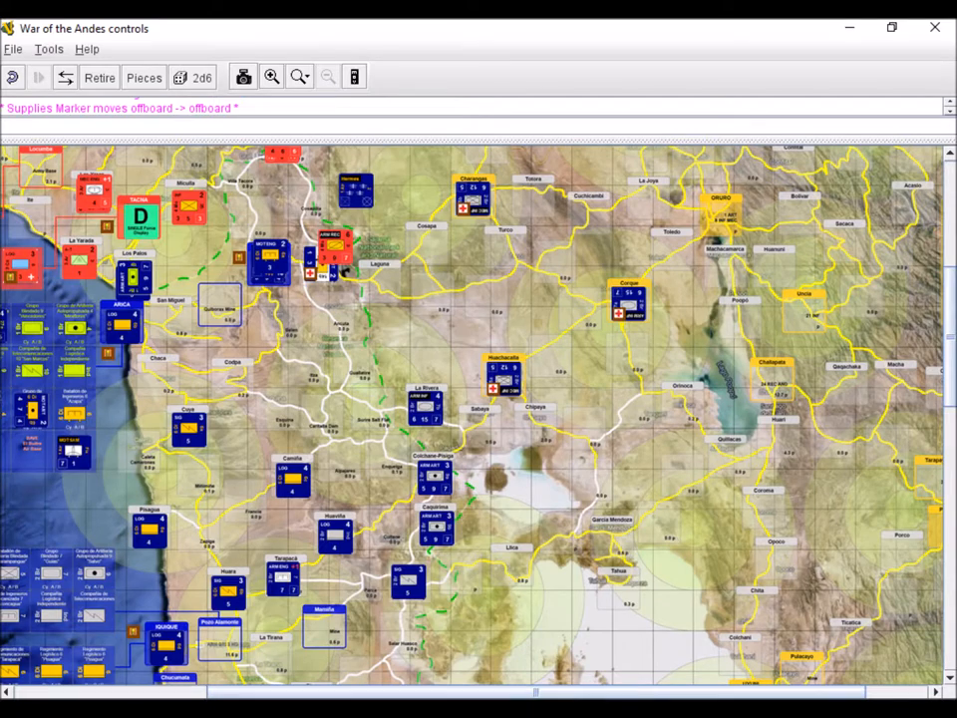
Zoom out to show the whole southern front with the Chilean units.
click(271, 76)
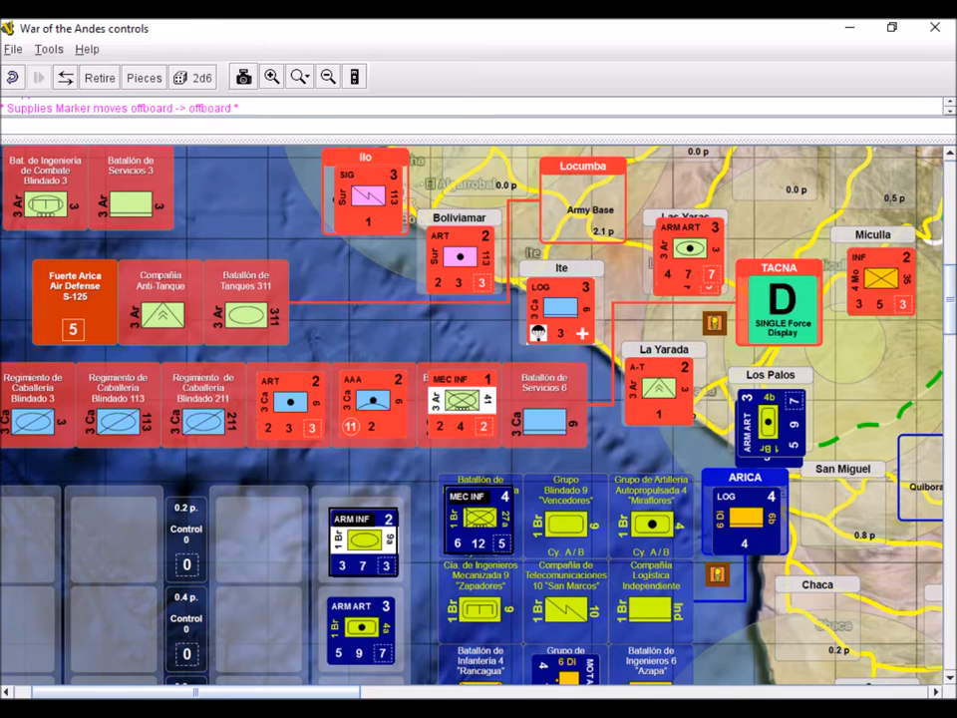
drag(363, 538, 781, 299)
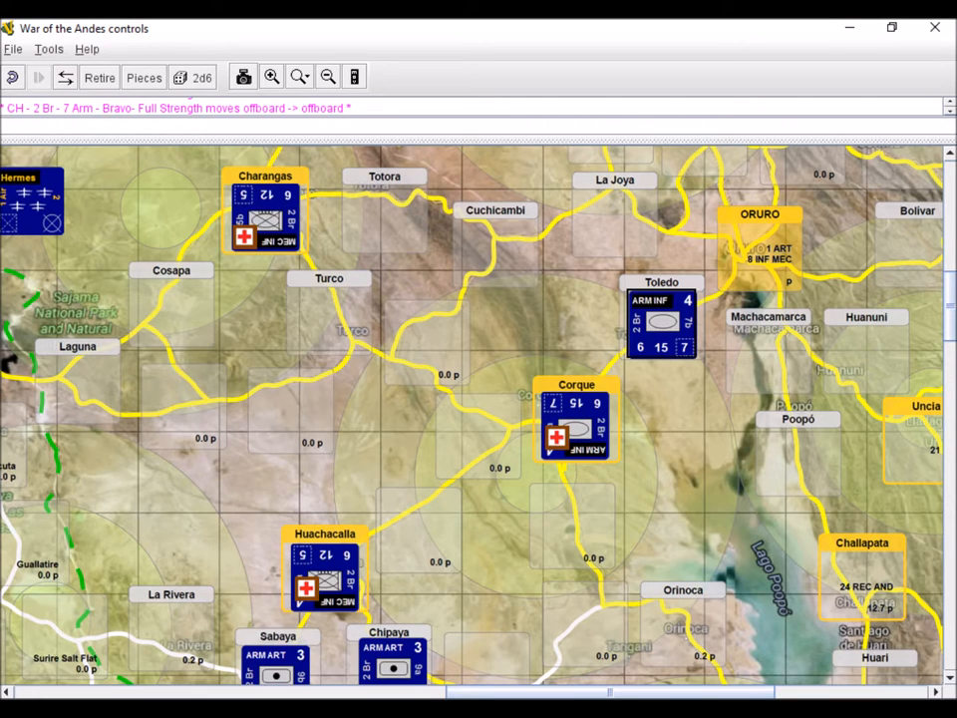
Drag the map west from Oruro to bring the Arequipa region into view.
drag(662, 319, 760, 249)
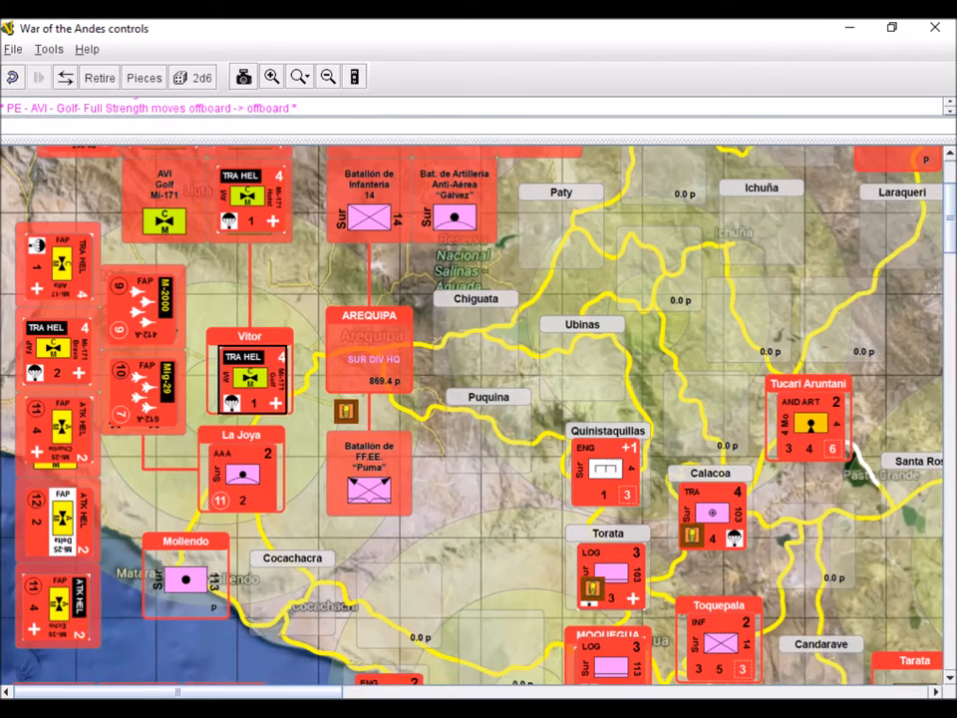
Scroll over the Peruvian positions from Moquegua through Arequipa to Puno.
scroll(down, 3)
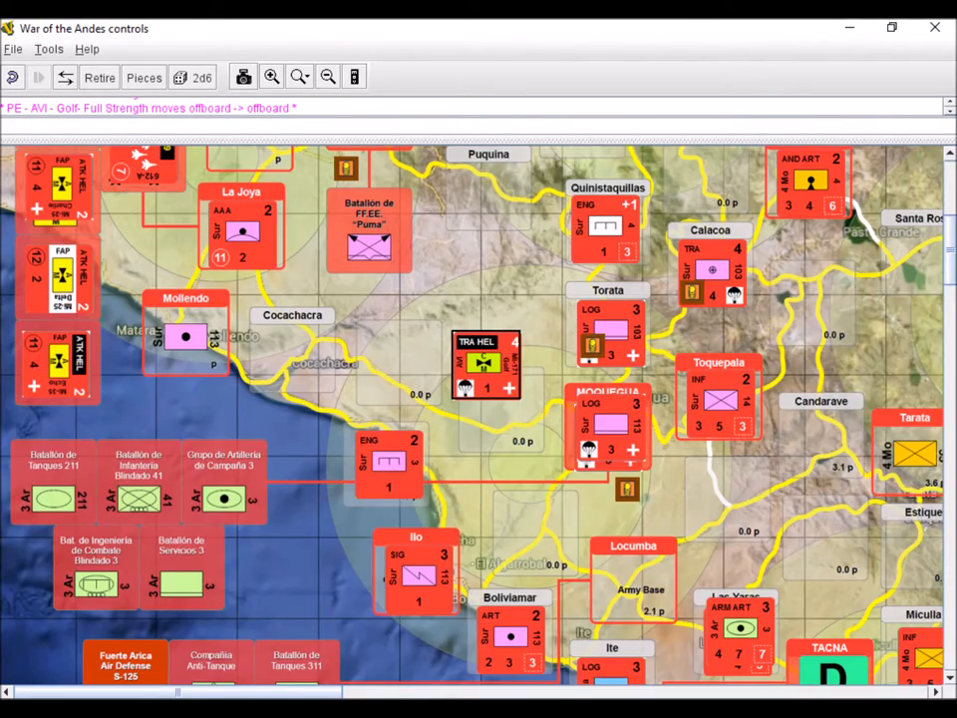
scroll(down, 3)
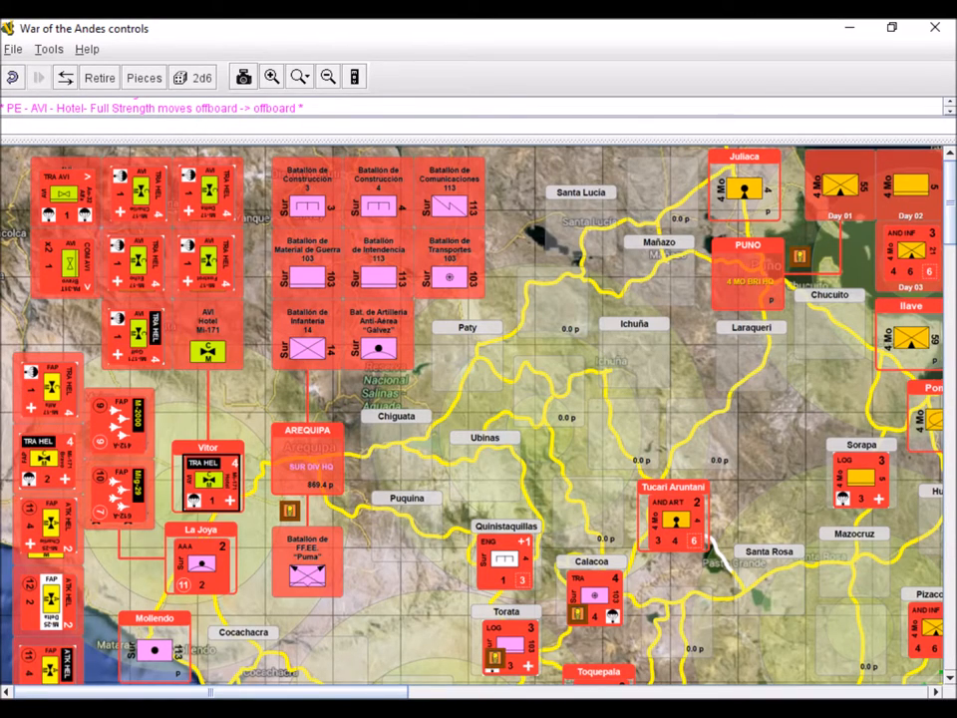
scroll(down, 3)
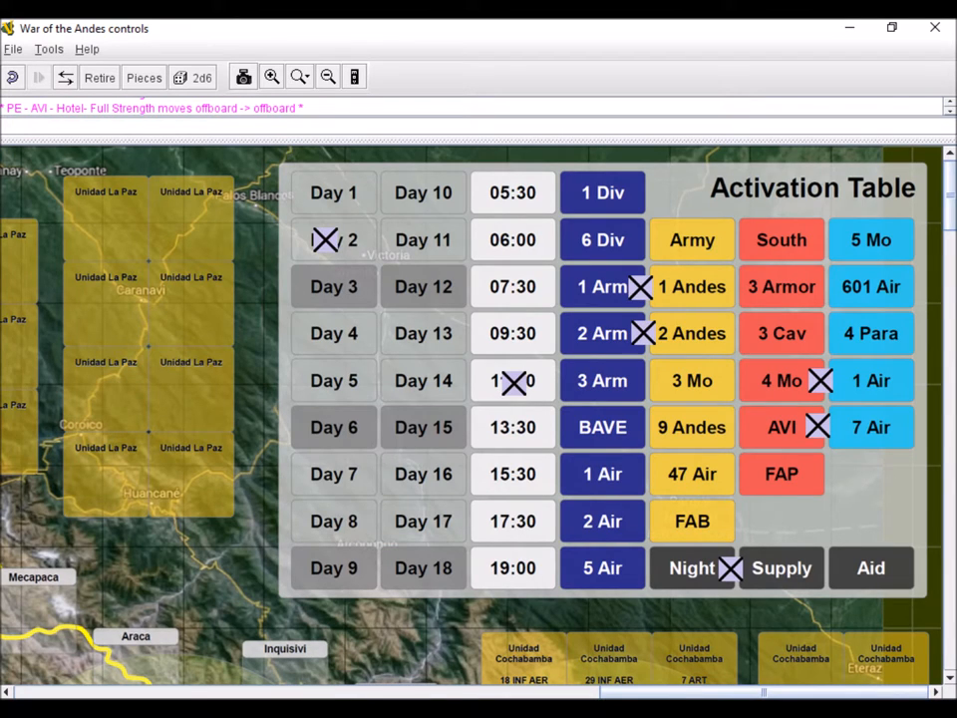
Remove the used activation crosses, keep Day 2 crossed, and move the Supply cross onto Aid.
click(782, 566)
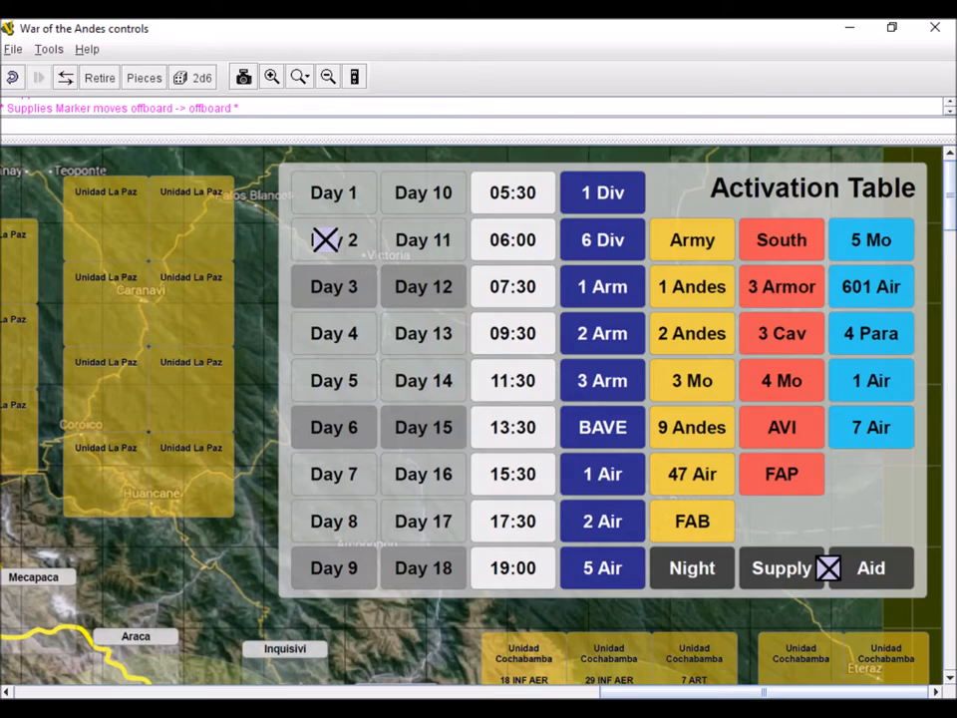
drag(829, 566, 917, 554)
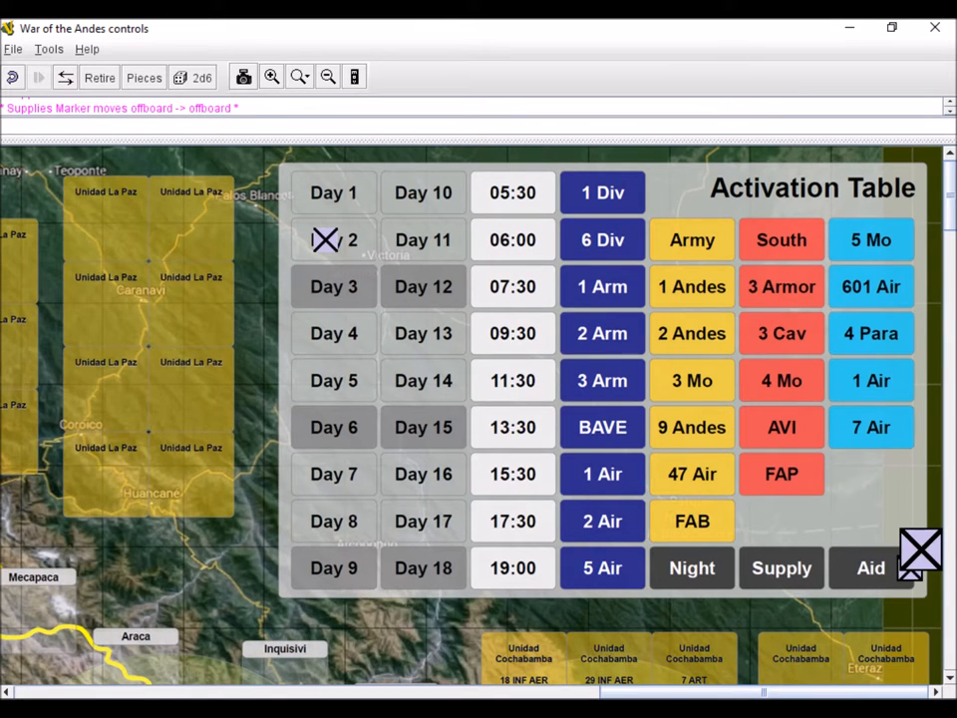